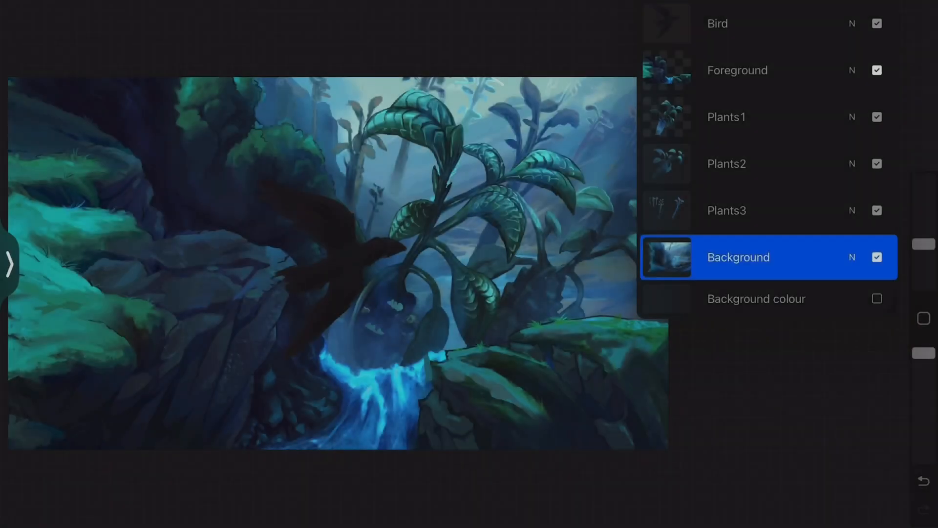
- Check the painting's layers, then import each as its own track, ending with Background
click(877, 23)
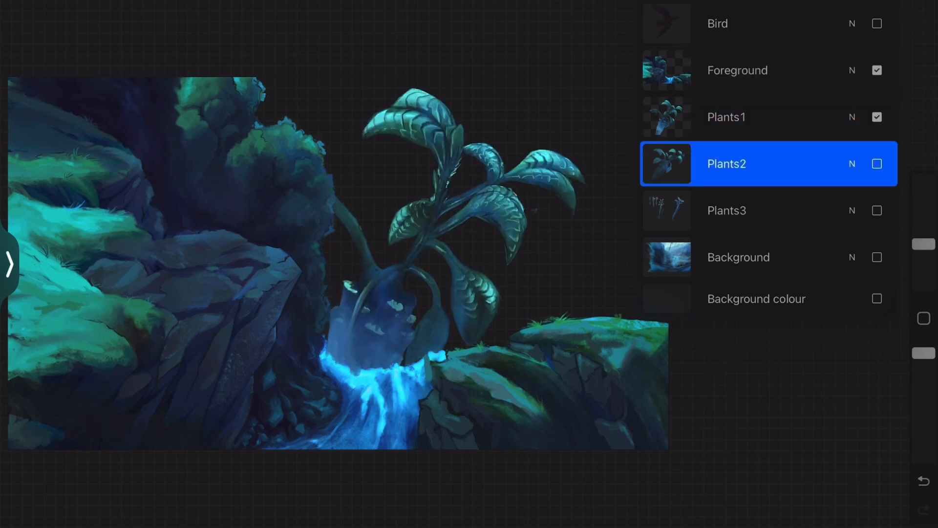
click(878, 210)
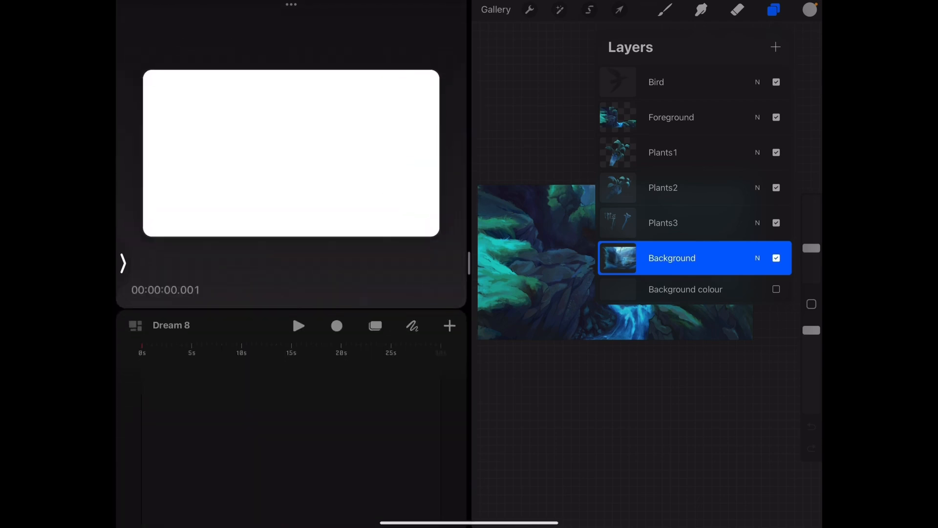
click(450, 326)
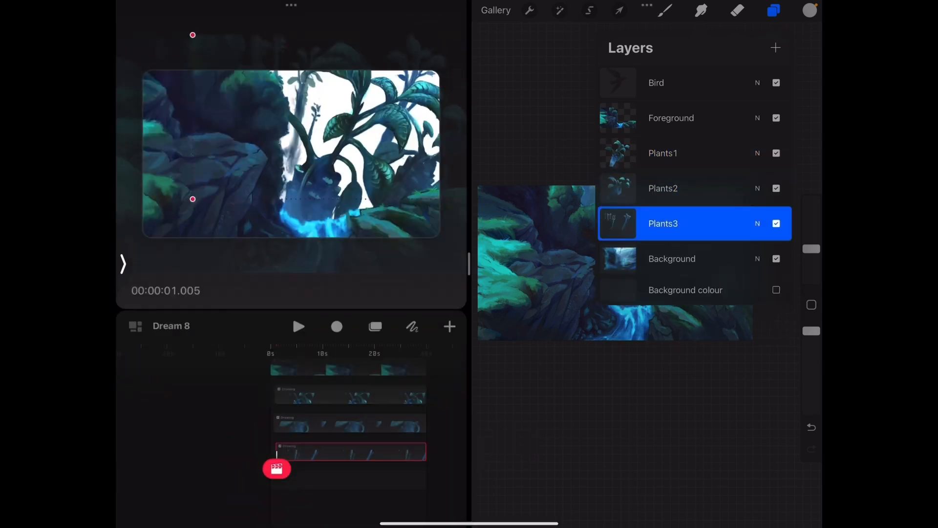
click(672, 259)
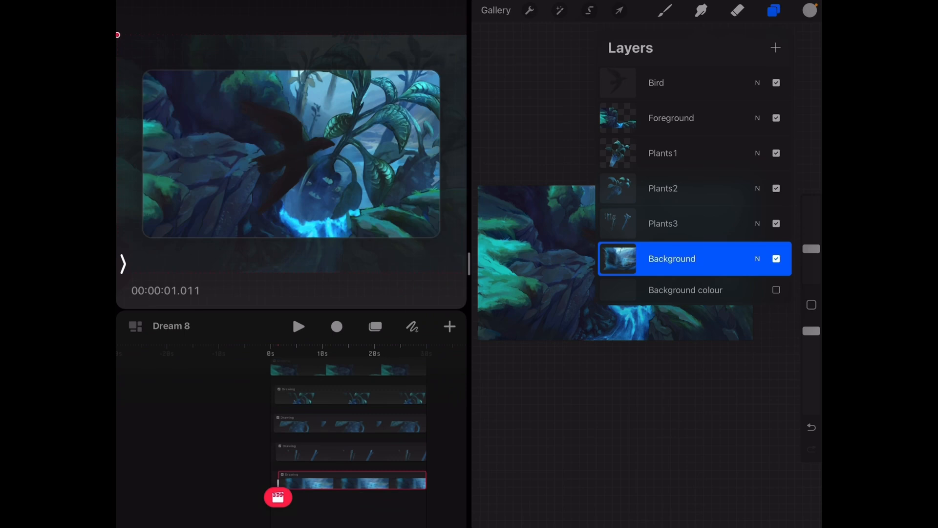
click(774, 10)
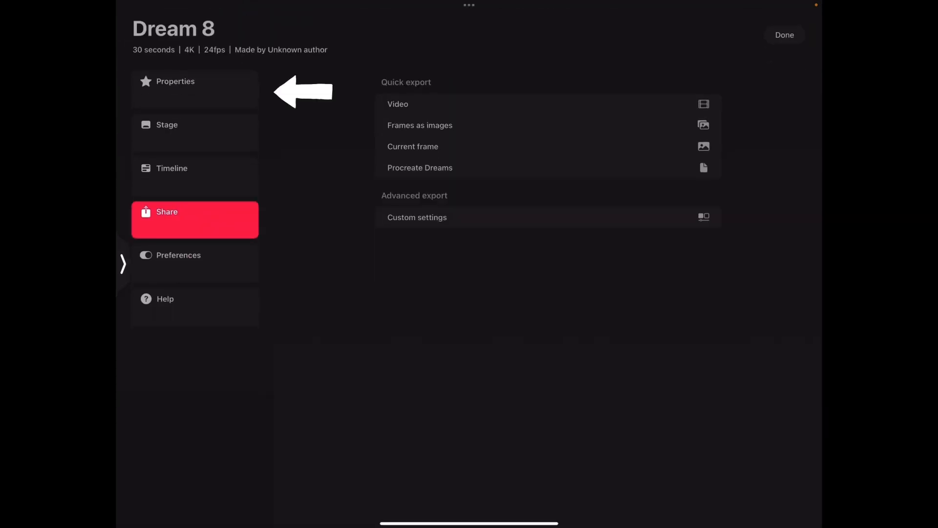
- Change the project Duration in Properties from 30 seconds to 00:08
click(176, 81)
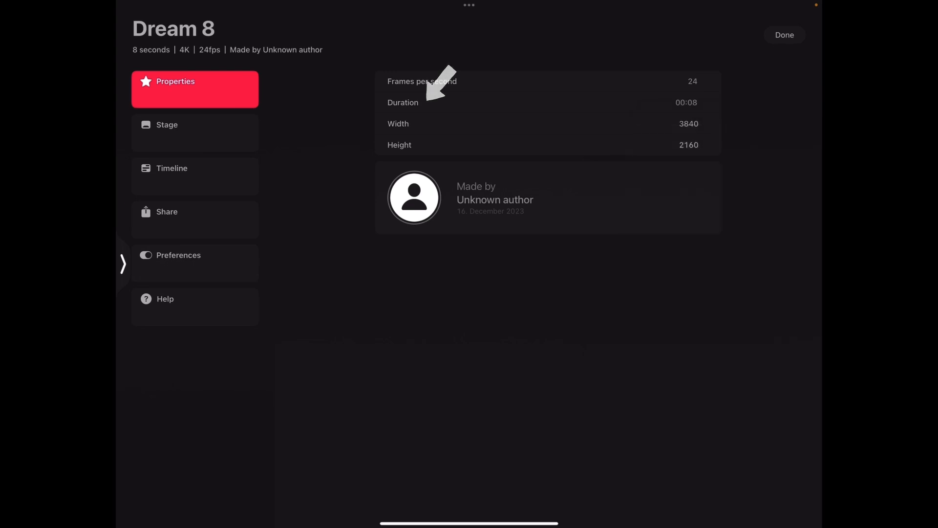
click(171, 168)
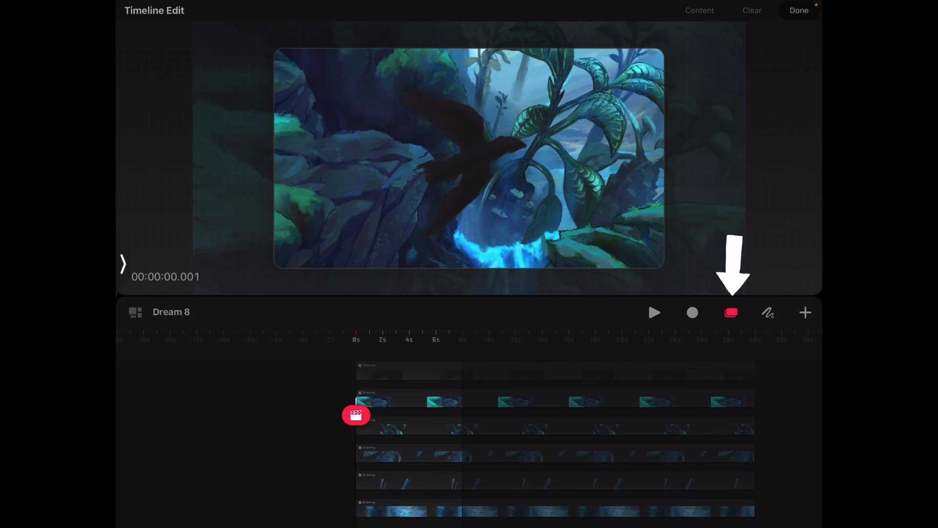
- Select all painting tracks and drag their ends to the 8-second mark
click(730, 312)
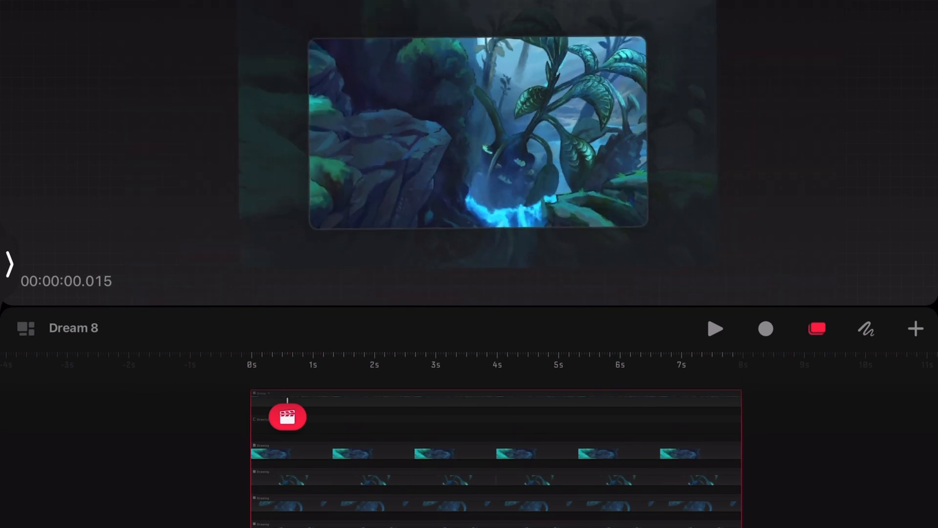
click(817, 328)
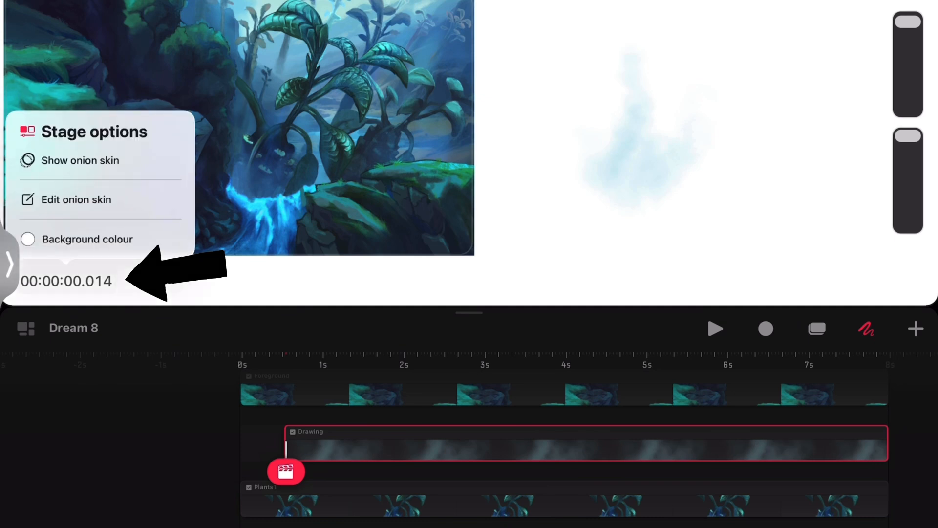
- Set a dark stage background colour so the pale mist stroke shows up
click(88, 239)
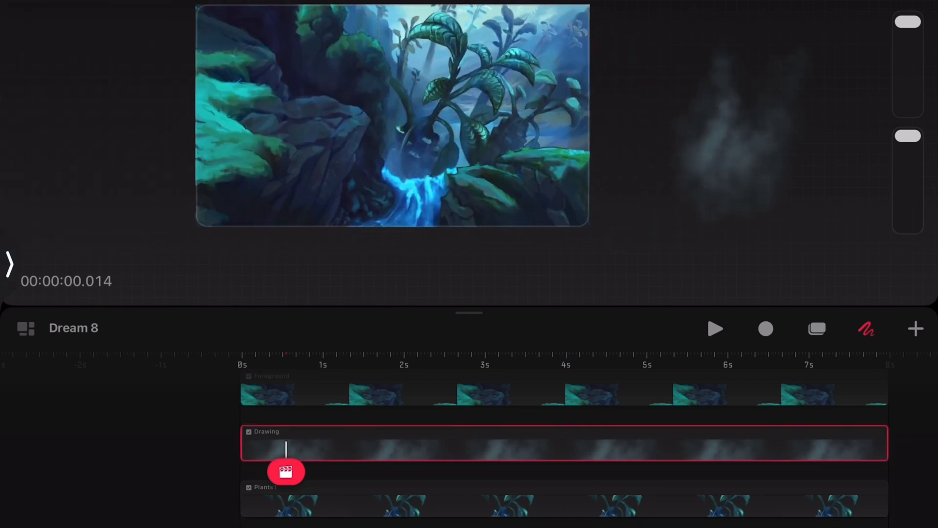
- Keyframe the mist's movement at the start and end, then play it back
click(286, 470)
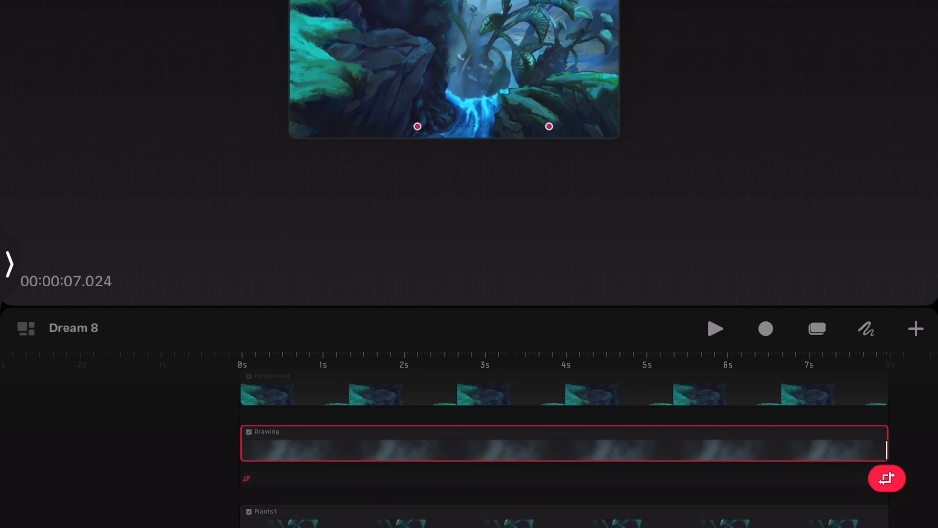
click(715, 329)
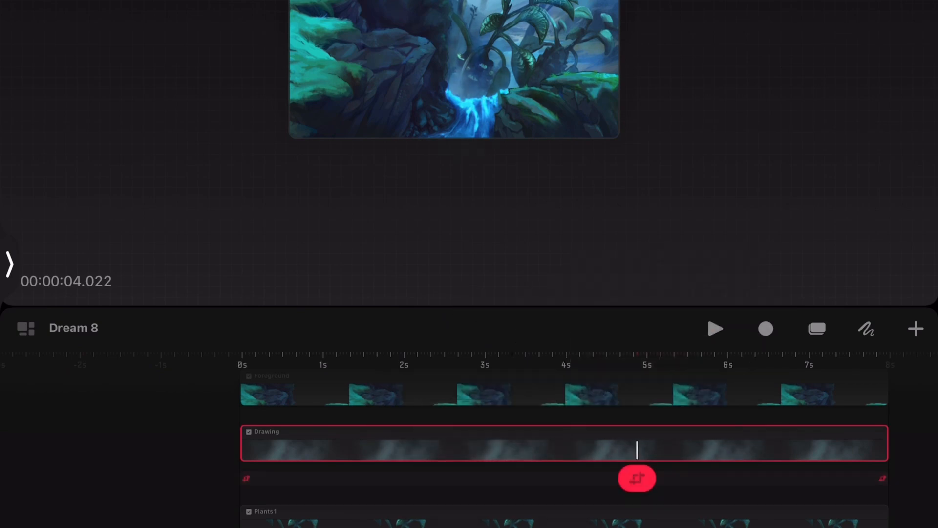
click(716, 328)
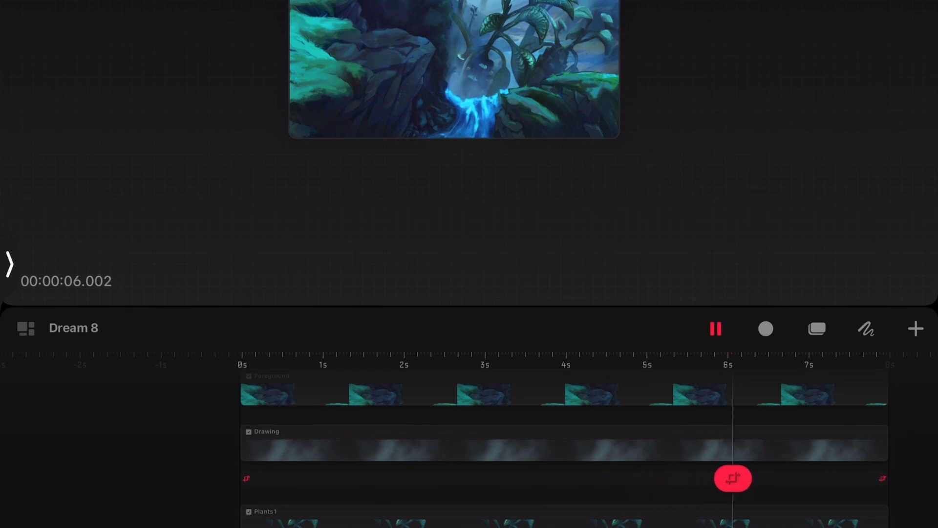
drag(732, 478, 363, 478)
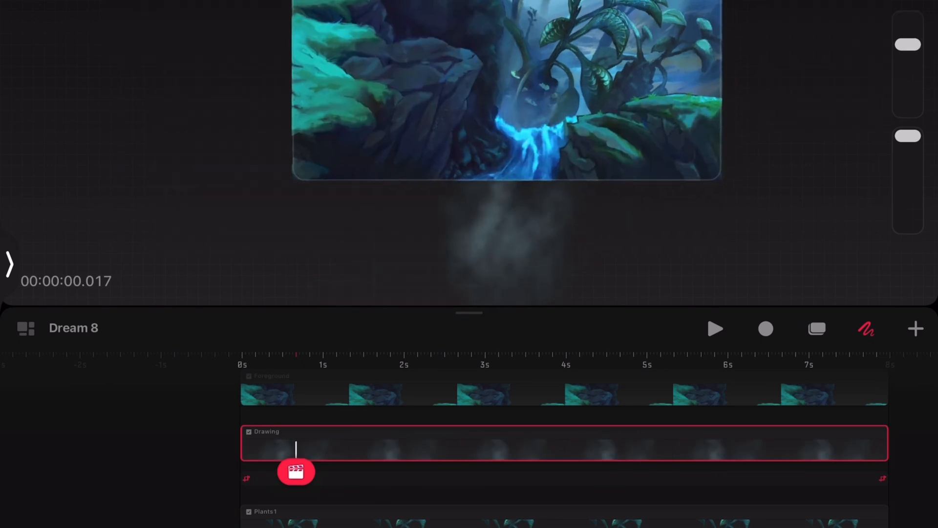
click(716, 329)
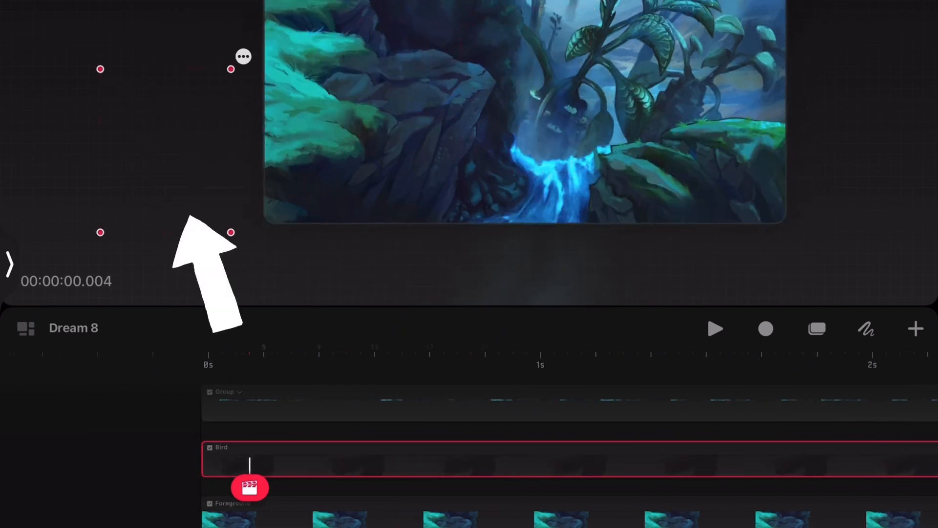
- Keyframe the bird from off-stage left to upper right, deleting an extra keyframe
click(250, 487)
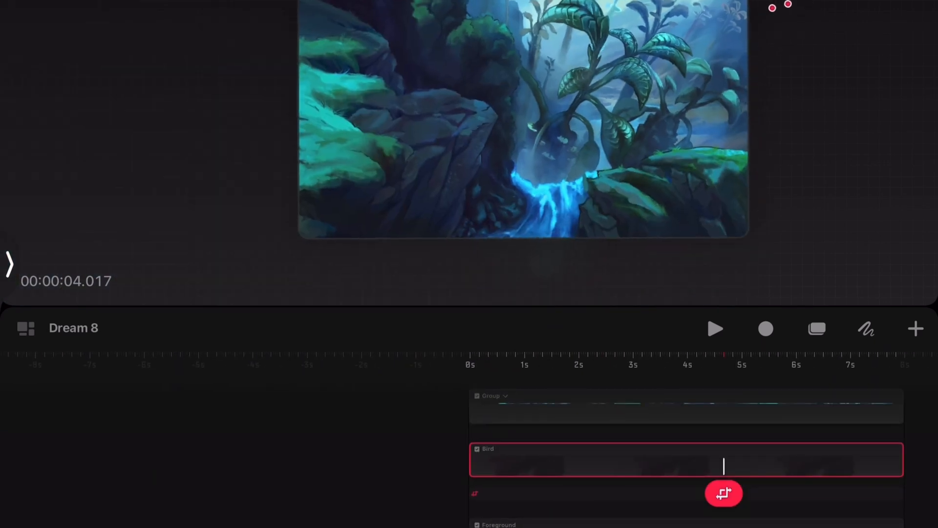
click(716, 328)
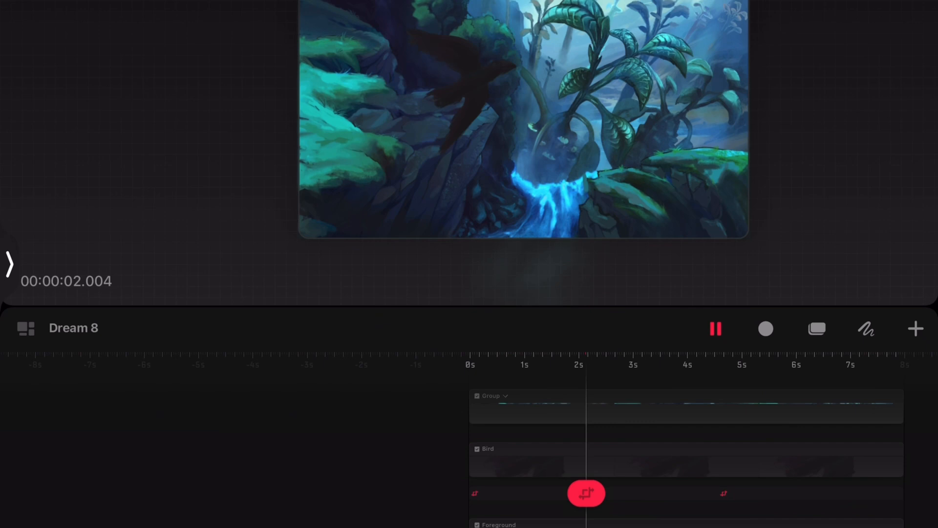
click(715, 328)
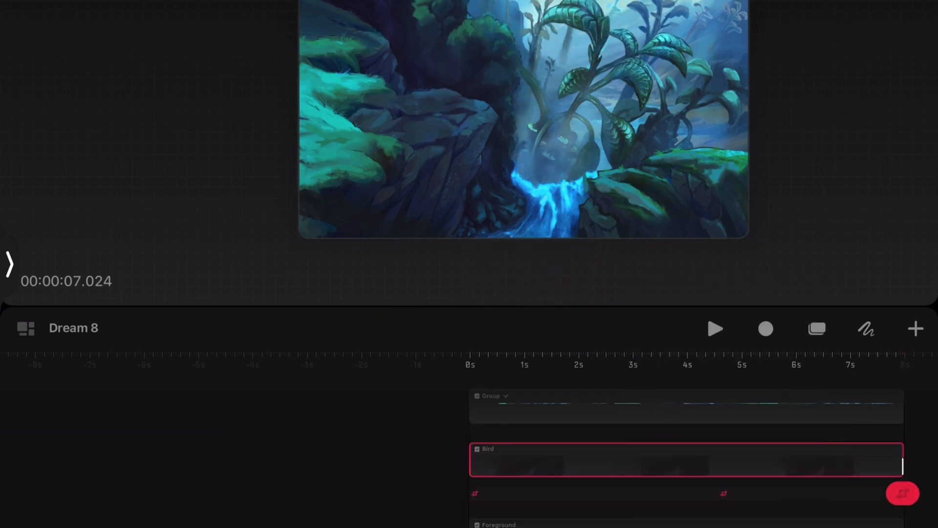
click(715, 328)
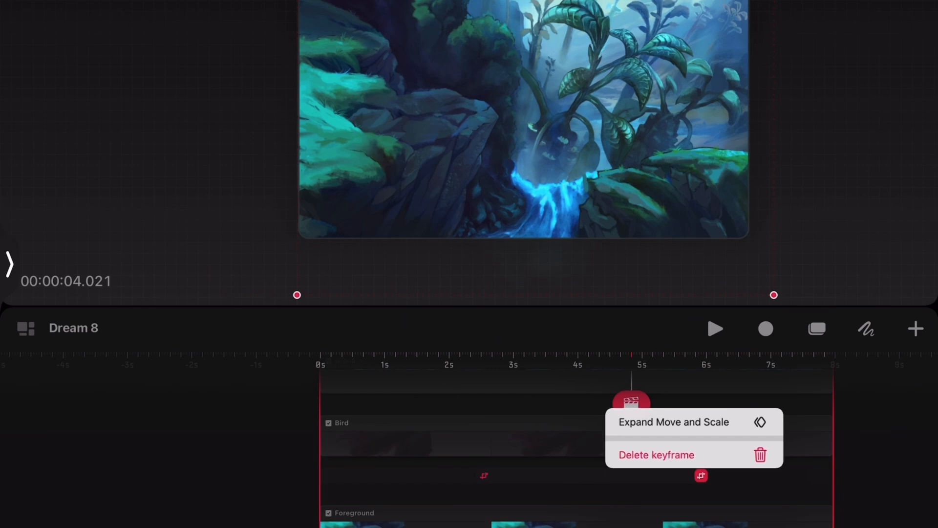
click(715, 328)
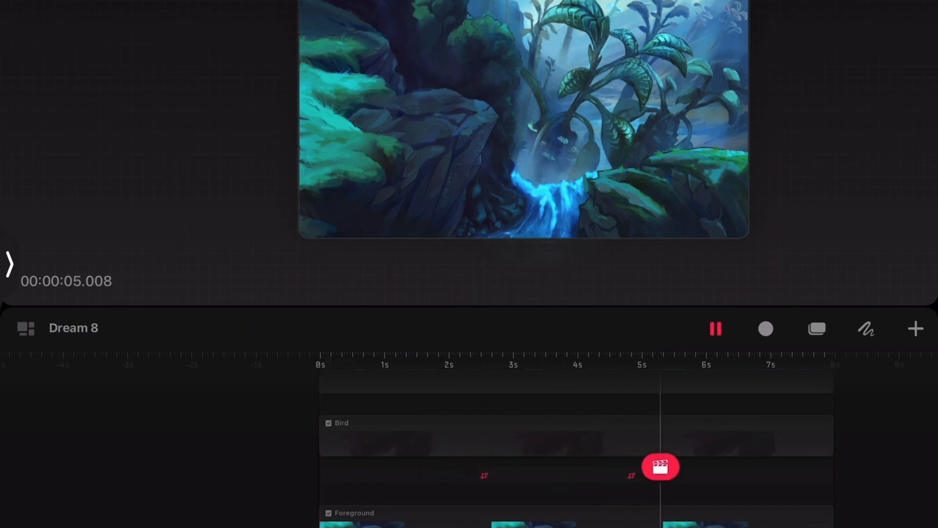
click(715, 328)
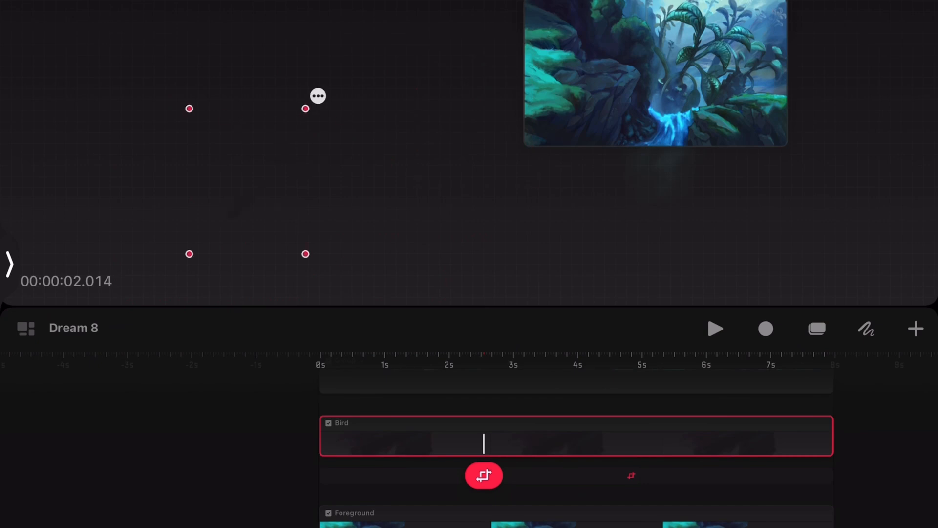
click(716, 328)
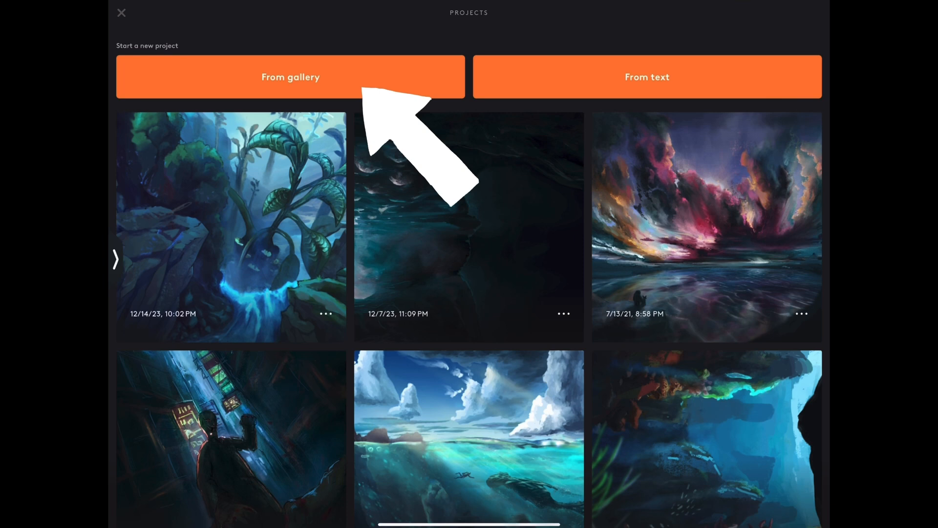
- Pick the jungle waterfall painting from the photo library for a new project
click(290, 77)
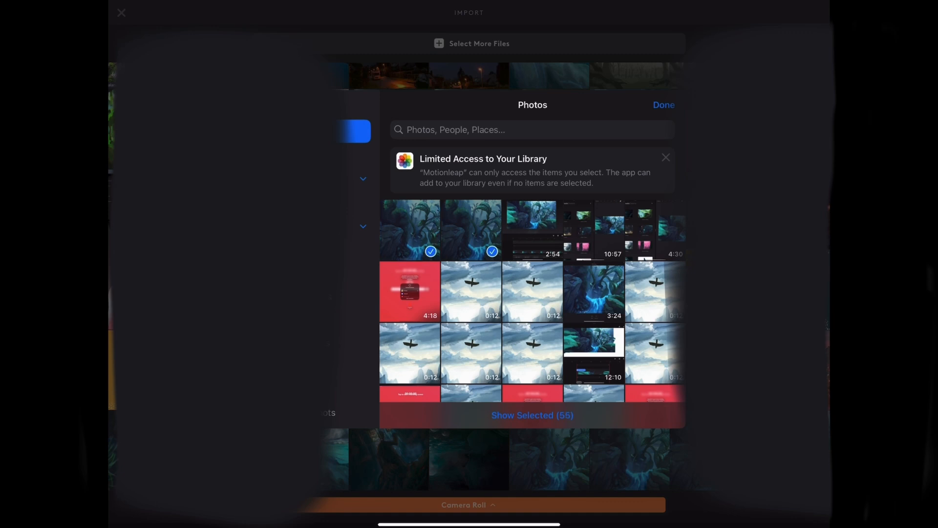
click(663, 105)
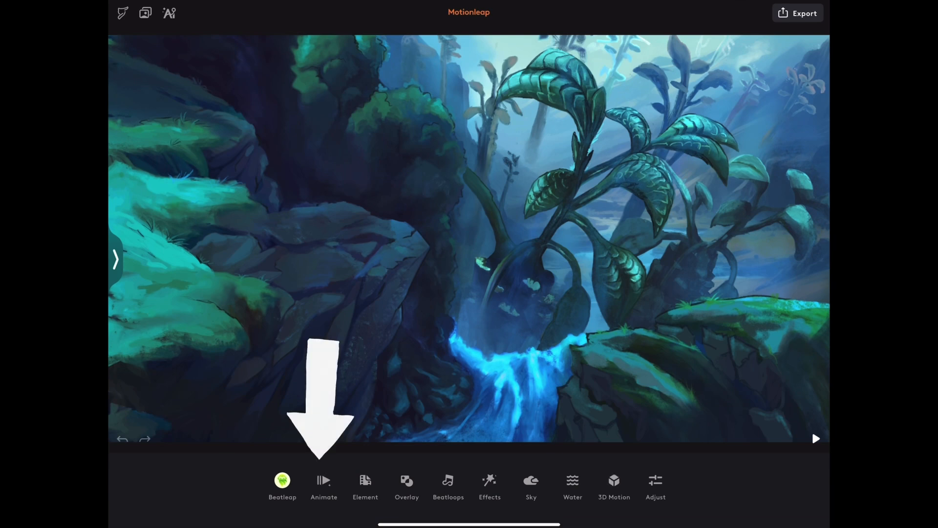
- Paint the Animate selection mask over the waterfall and river
click(324, 485)
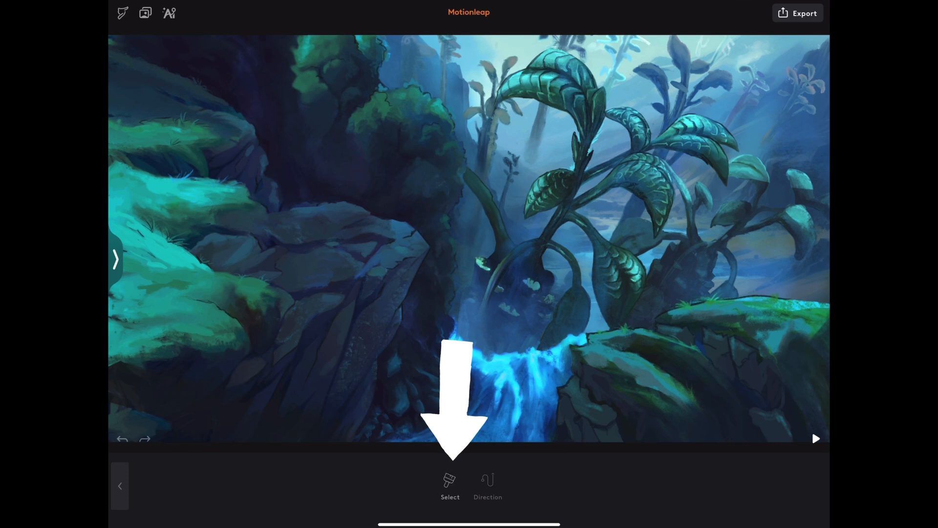
click(451, 485)
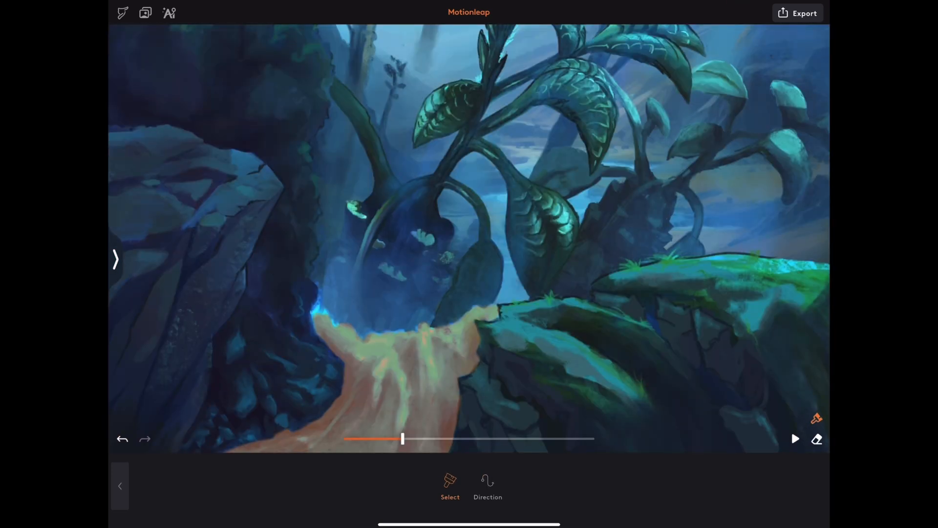
click(816, 439)
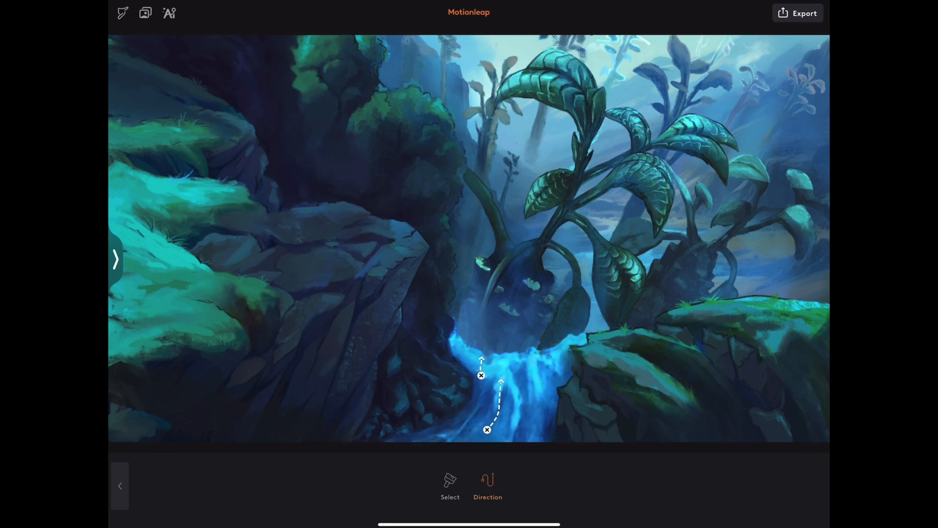
- Draw flow arrows along the waterfall and export it as an Original 4K video
click(488, 479)
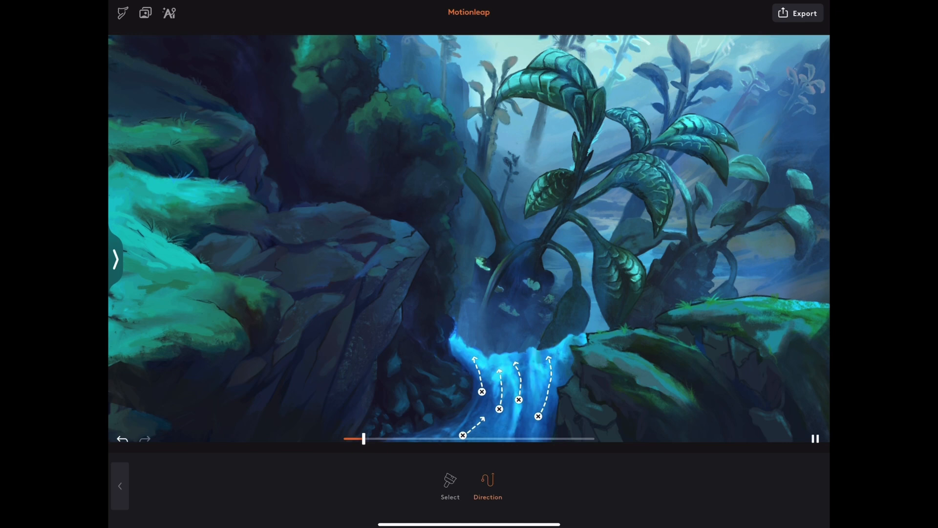
click(797, 12)
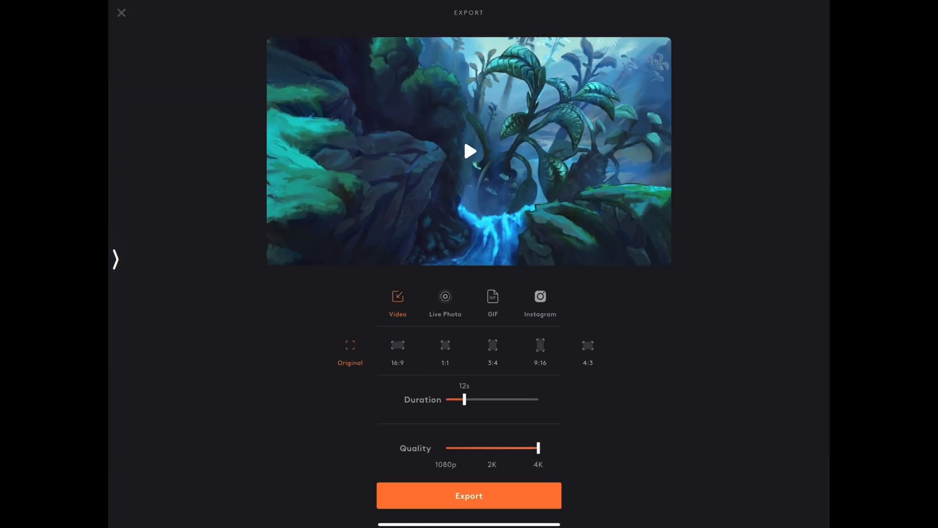
click(468, 496)
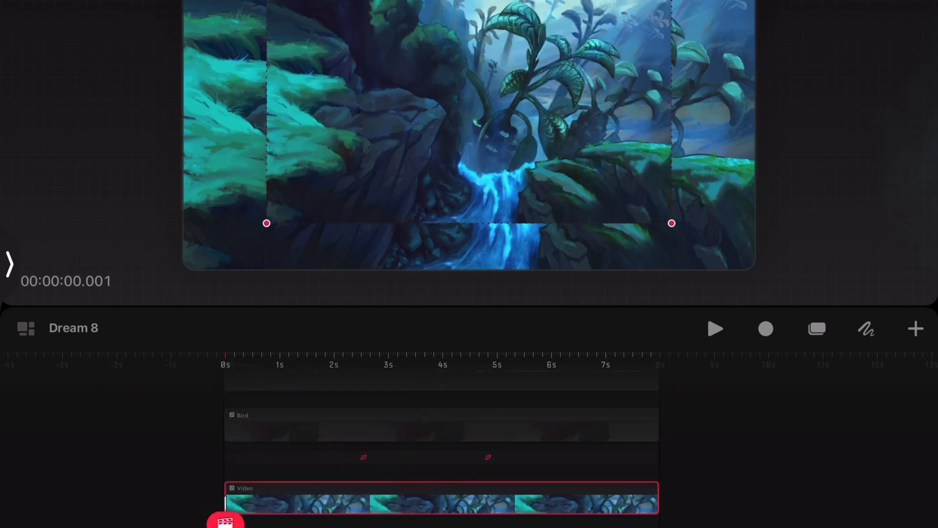
- Scale the Motionleap waterfall video clip to line up with the jungle painting
click(226, 518)
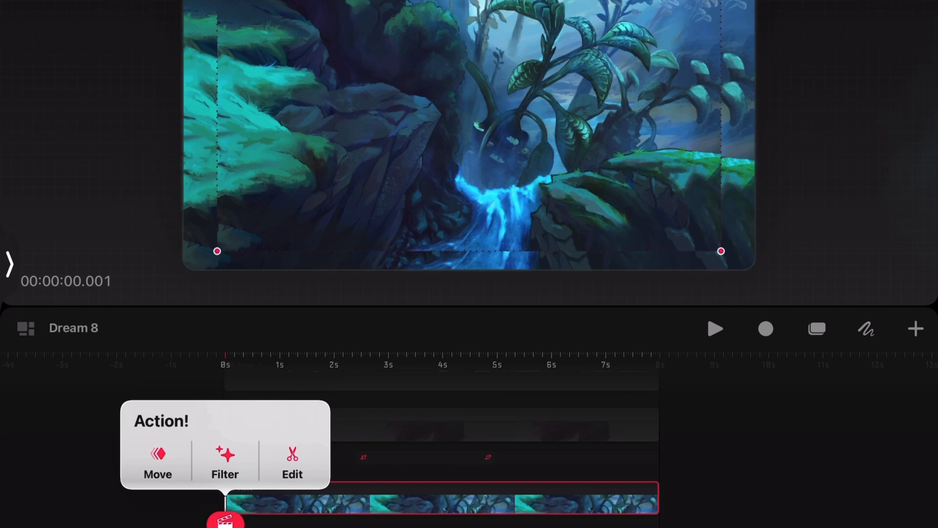
click(225, 461)
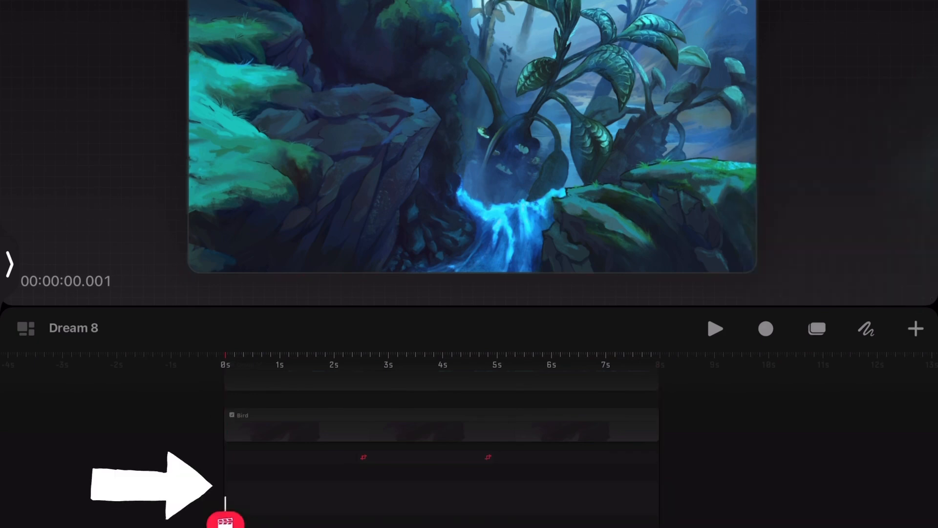
- Paint the waterfall shape on a new drawing track and set its Mask to Layer mask
click(866, 328)
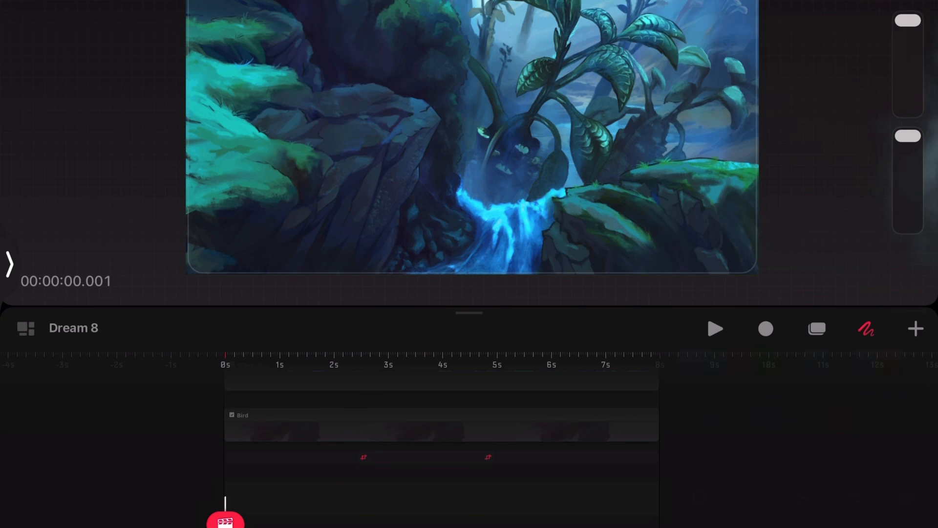
click(866, 328)
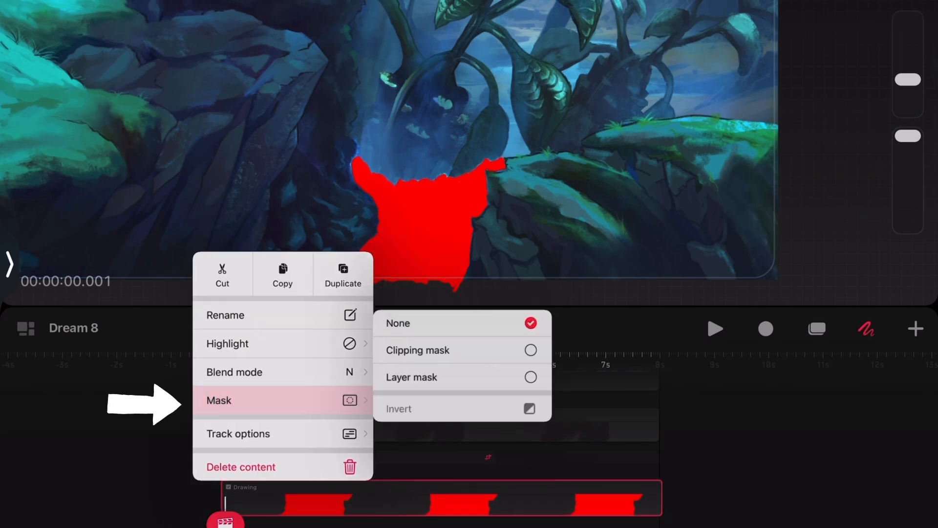
click(411, 377)
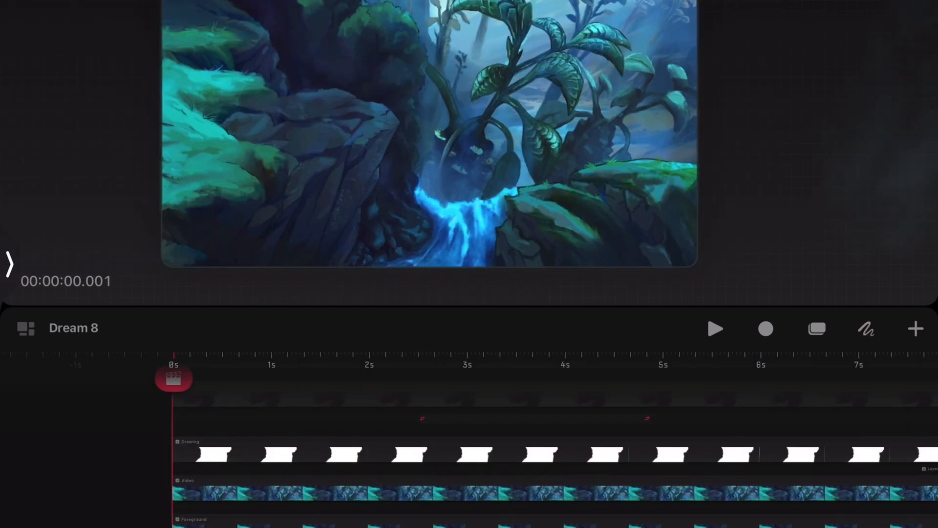
- Select the layer tracks in Timeline Edit and combine them into a group above Bird
click(816, 328)
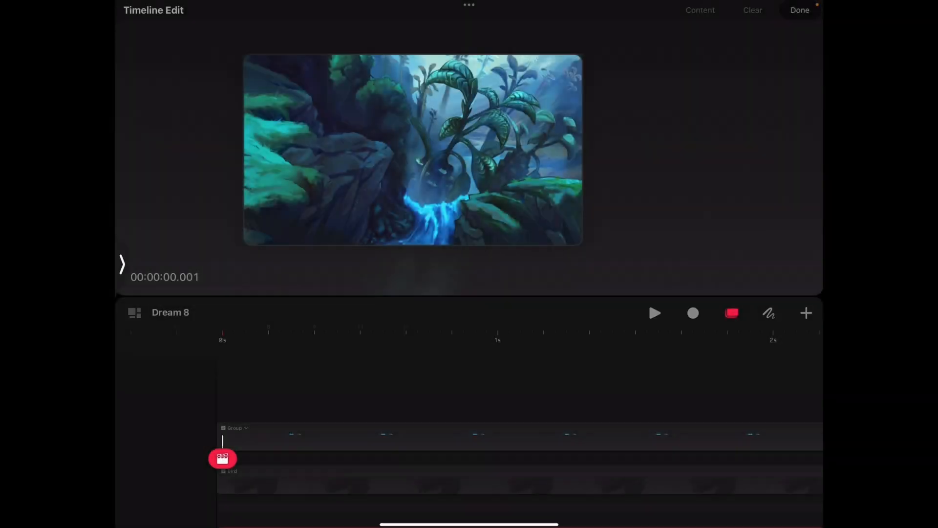
- Move the group's anchor toward the waterfall, scale it at the last frame, and play
click(223, 458)
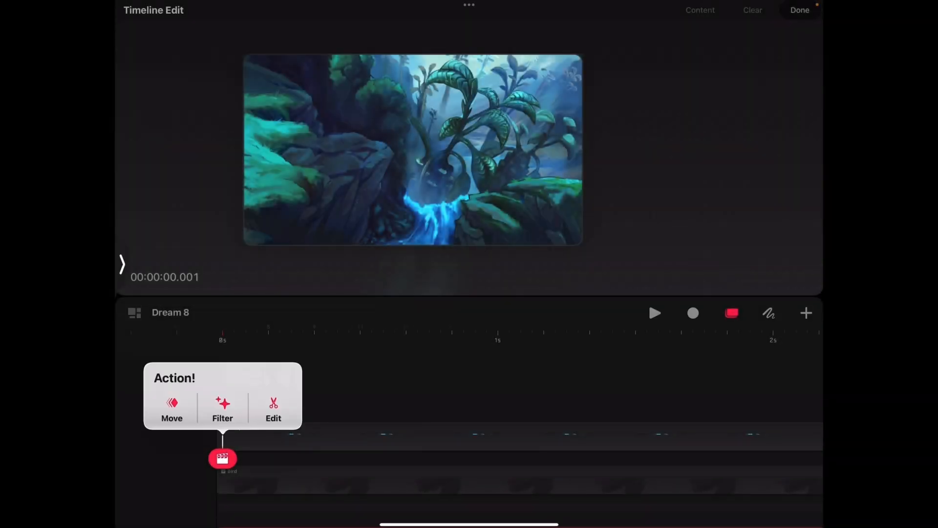
click(172, 410)
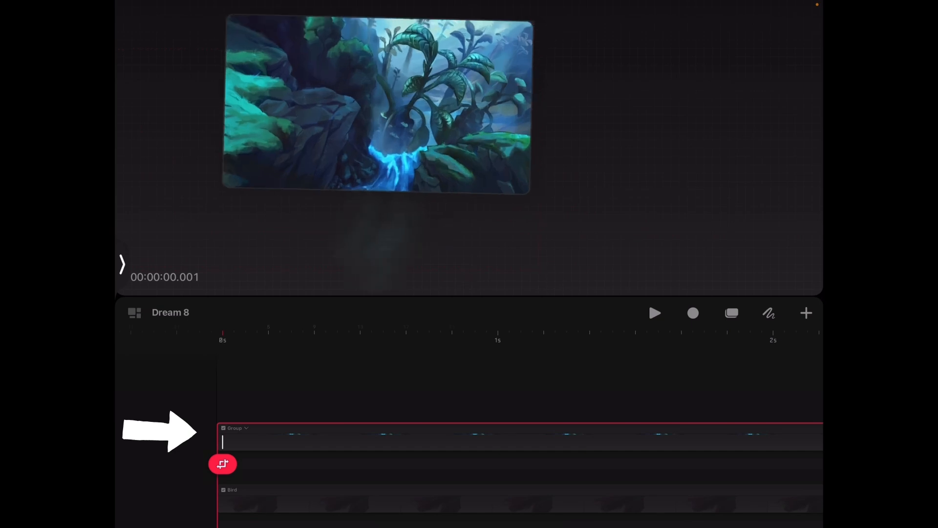
click(222, 464)
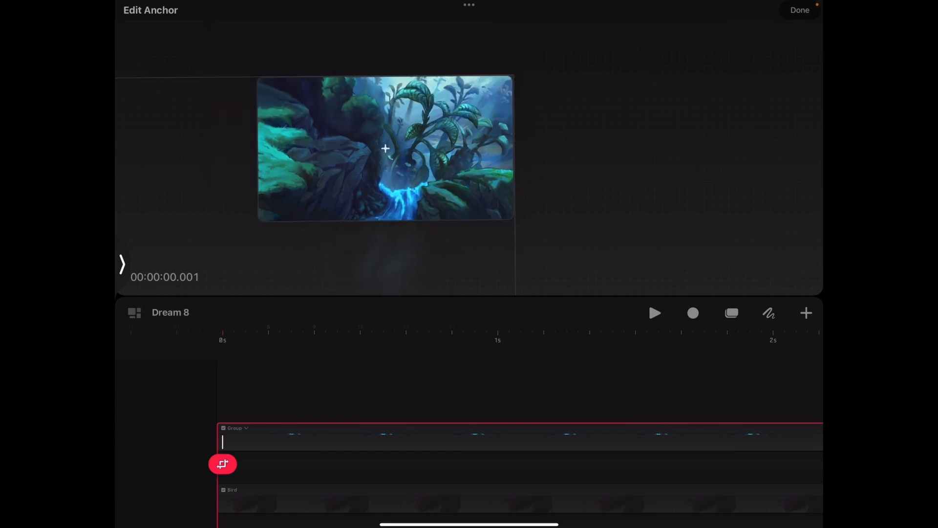
drag(222, 463, 509, 464)
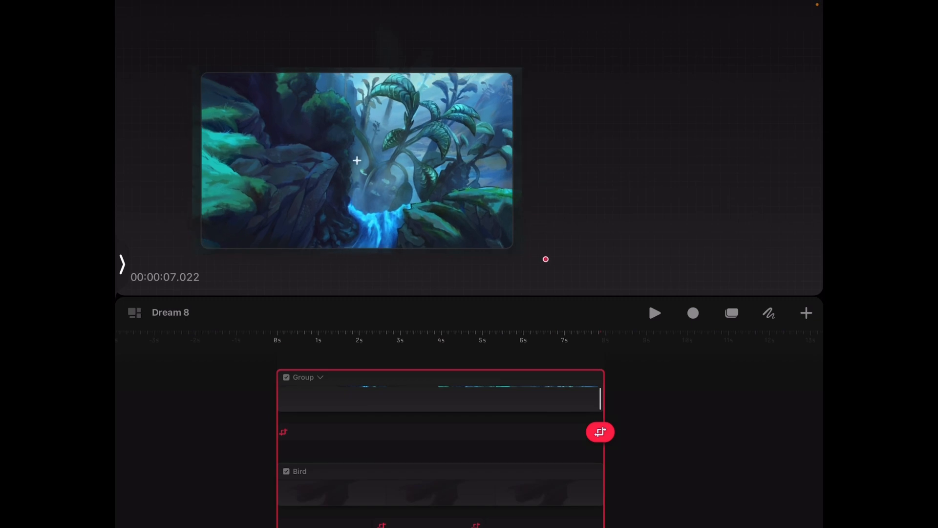
click(358, 160)
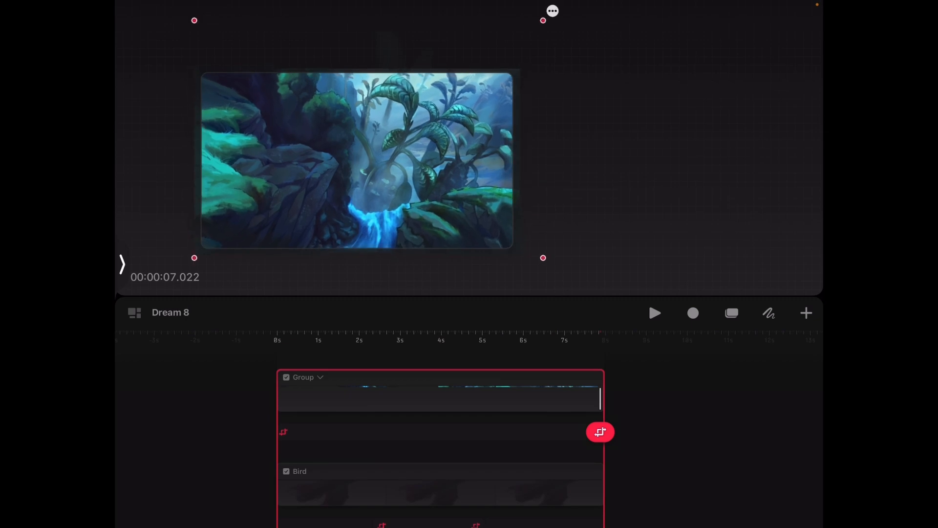
click(654, 312)
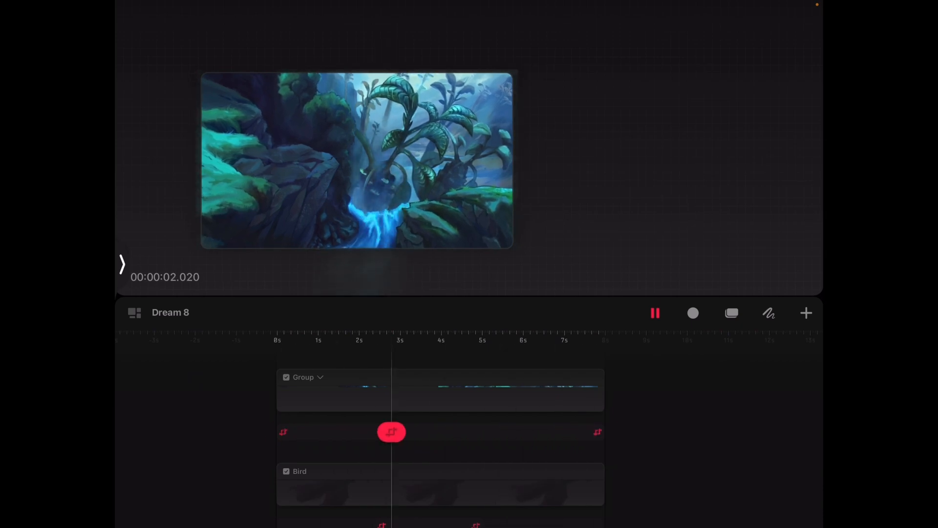
- Pause playback and expand the Group to reveal its Mask and Video tracks
click(655, 313)
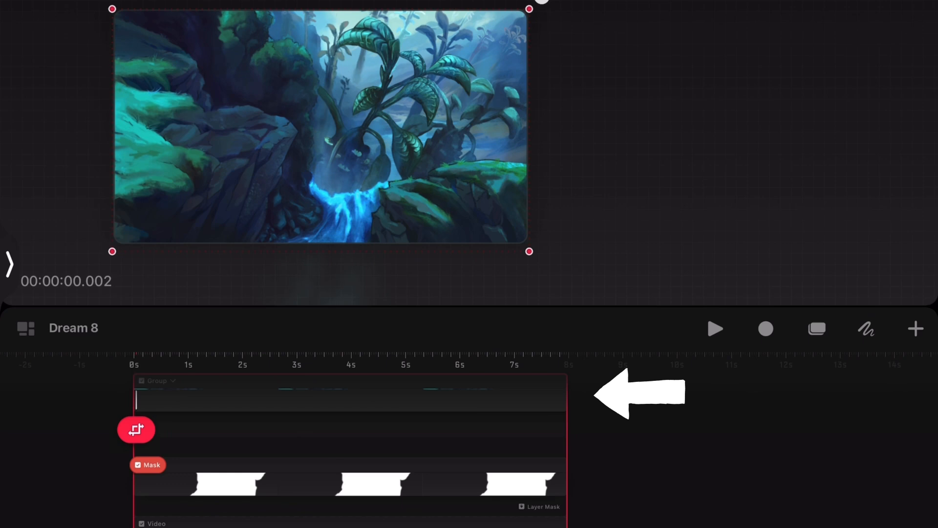
- Move the playhead to the clip's end and scale the group up for the final keyframe
drag(136, 430, 506, 441)
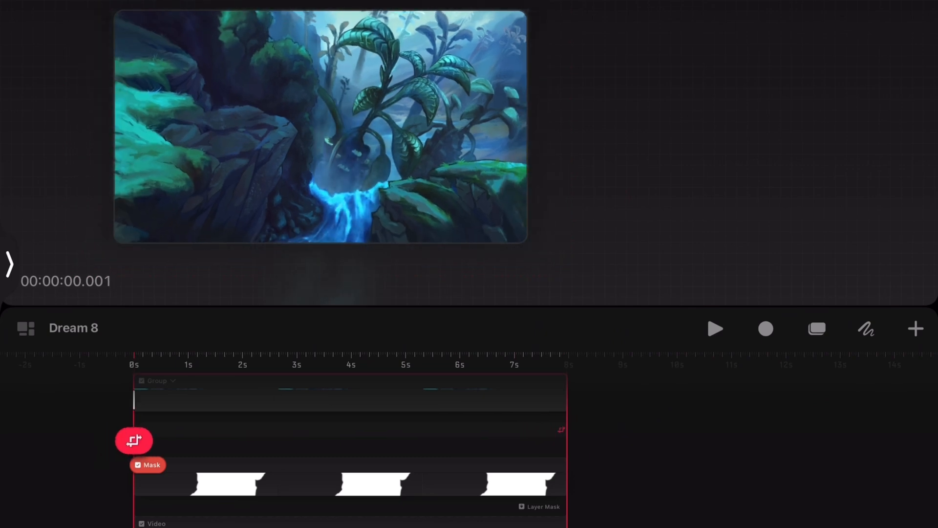
click(716, 327)
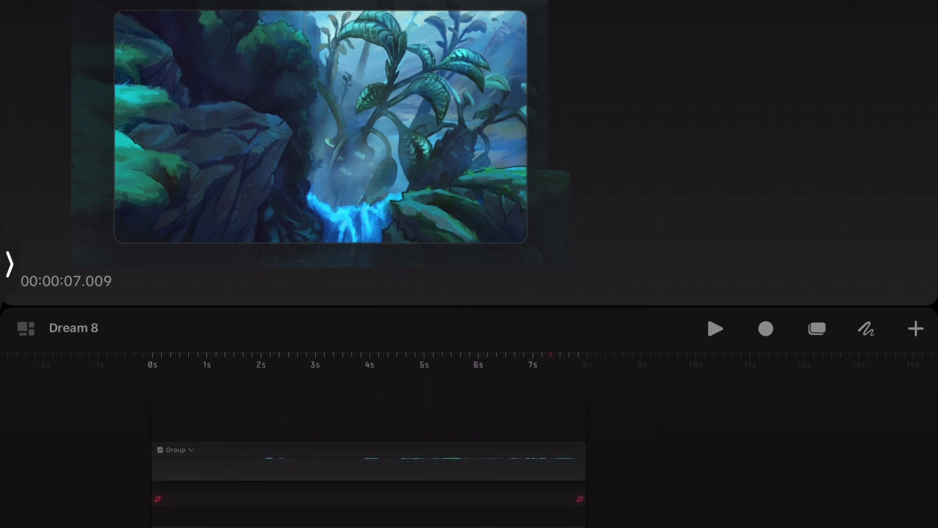
click(715, 328)
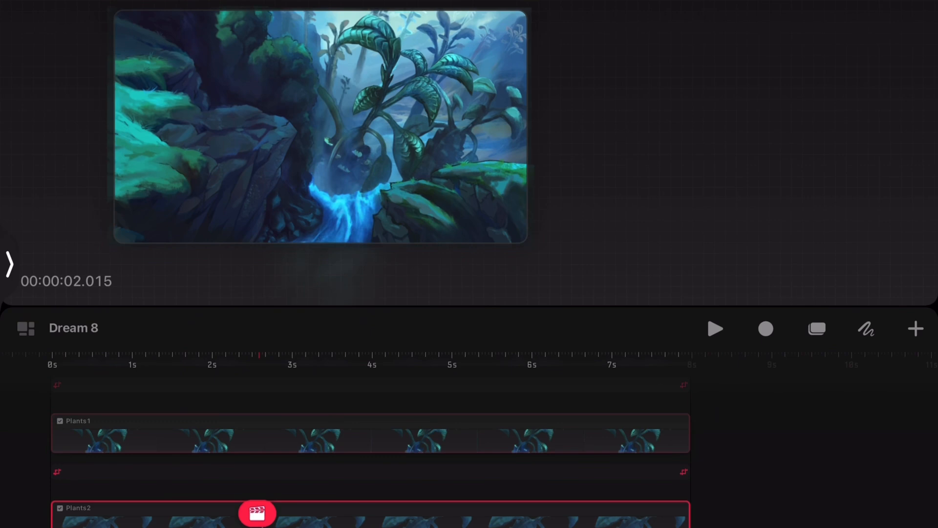
- Scale Plants1 and Plants2 at the end keyframe and preview each zoom
click(715, 328)
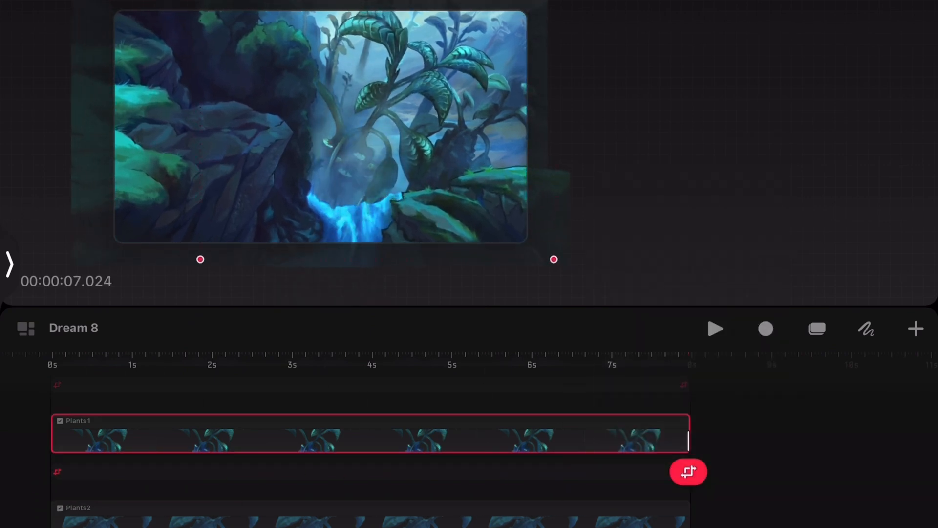
click(715, 328)
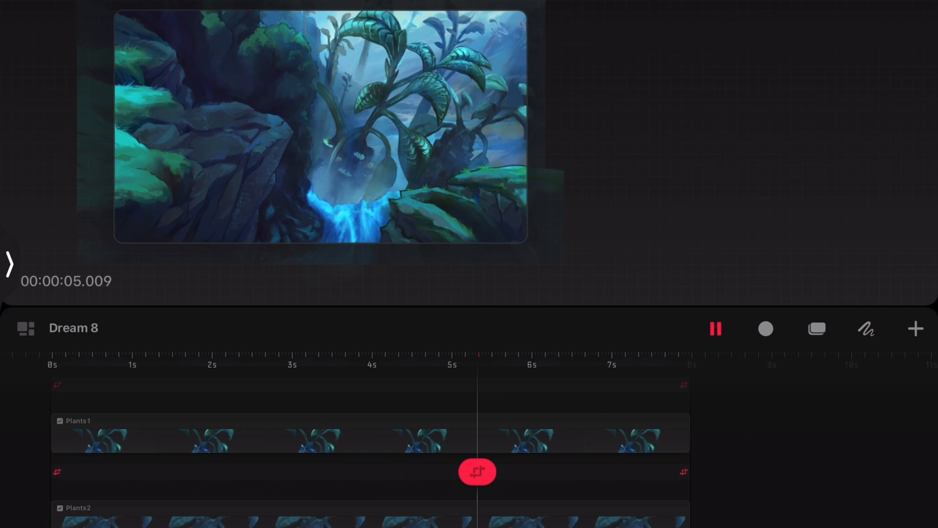
click(477, 471)
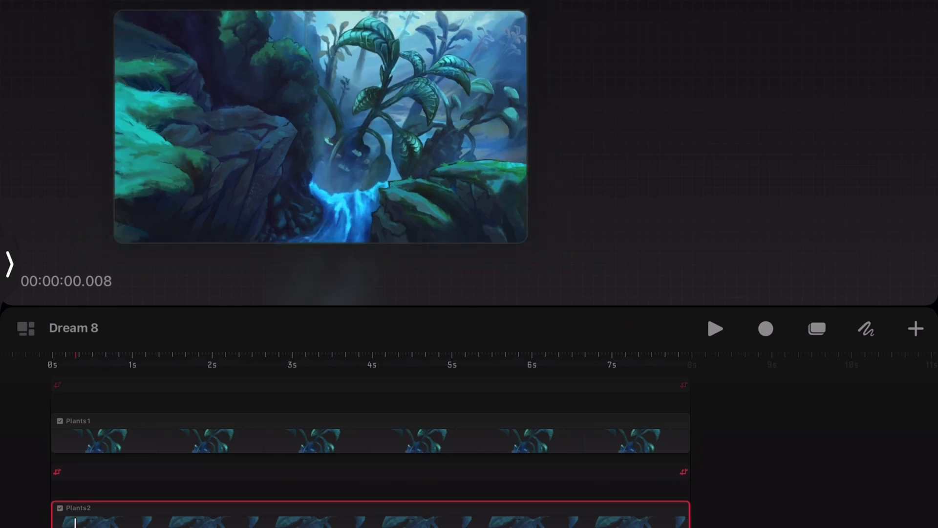
click(715, 328)
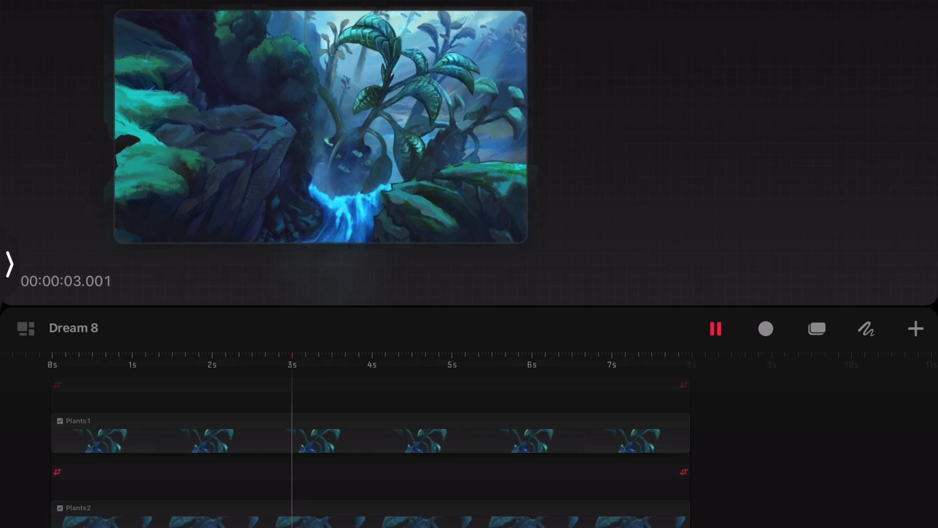
- Scale Plants3 and Background at the end keyframe and preview the parallax zoom
click(716, 329)
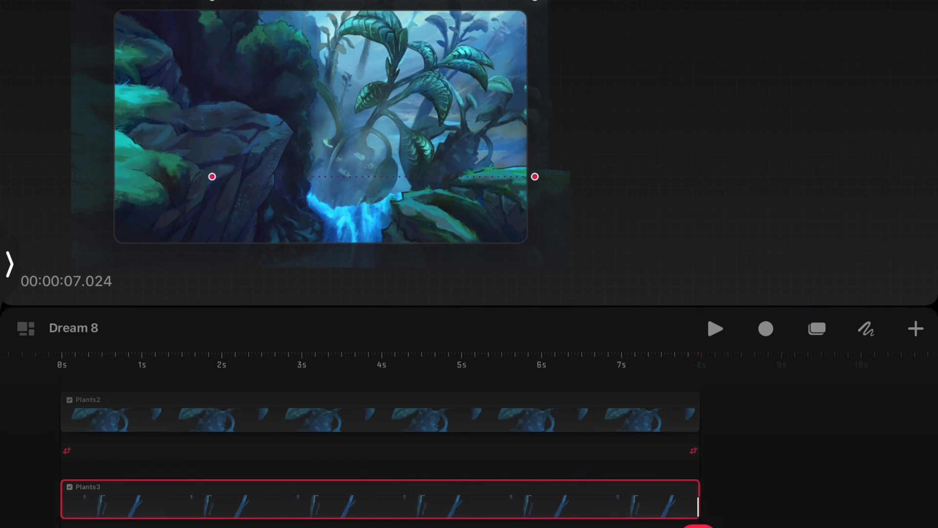
click(715, 329)
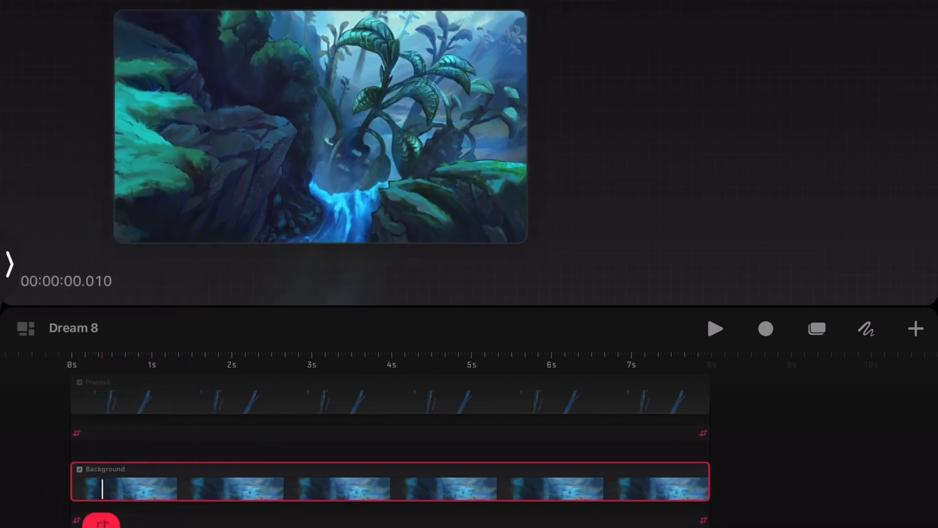
click(715, 328)
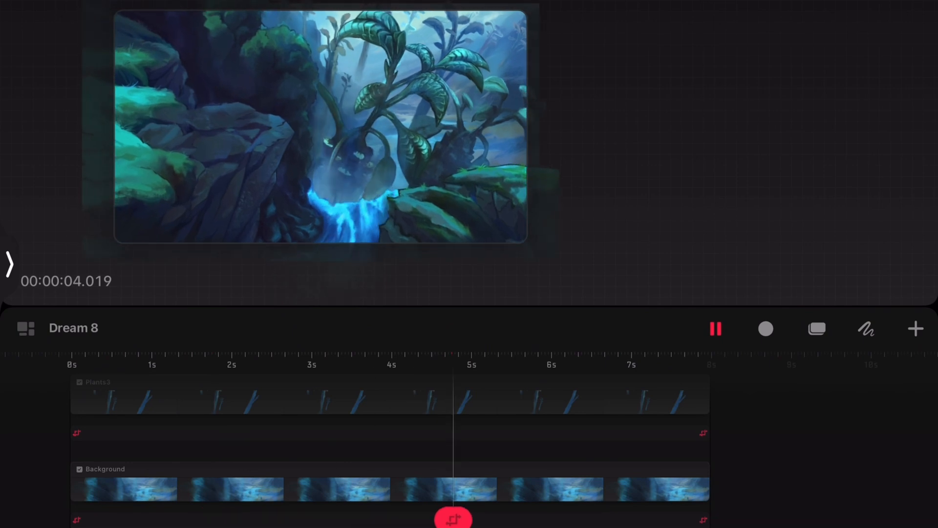